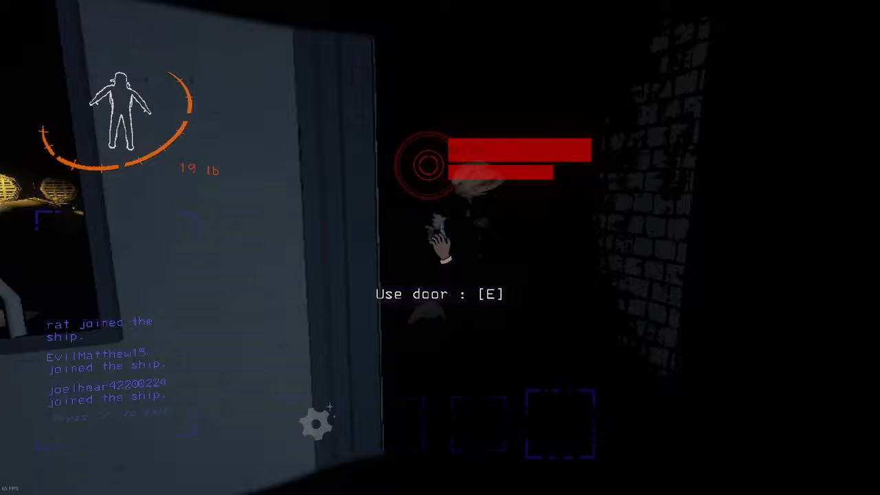
key(e)
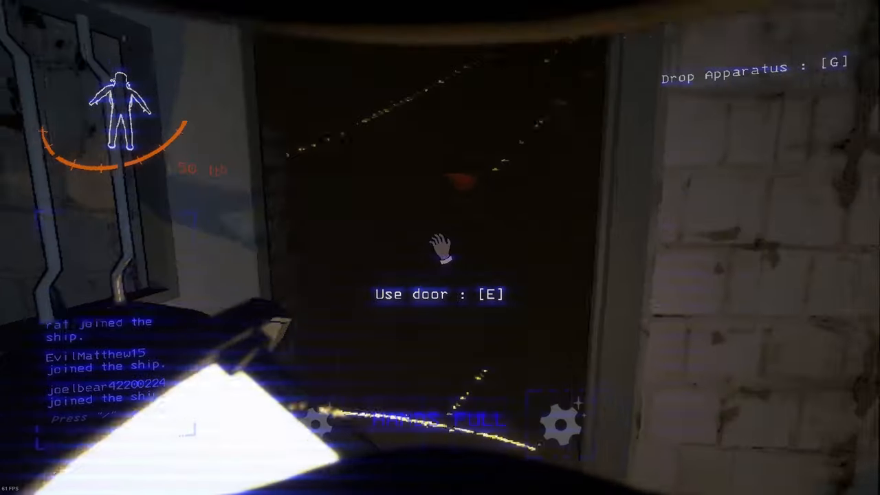
key(e)
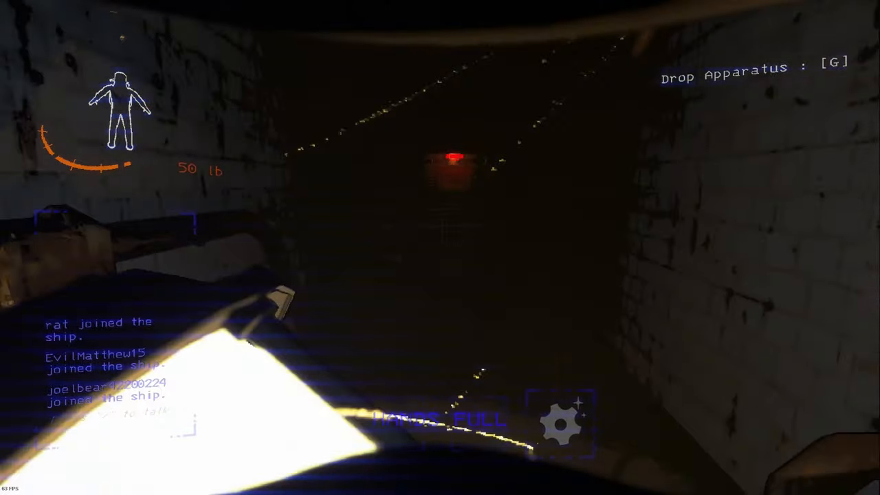